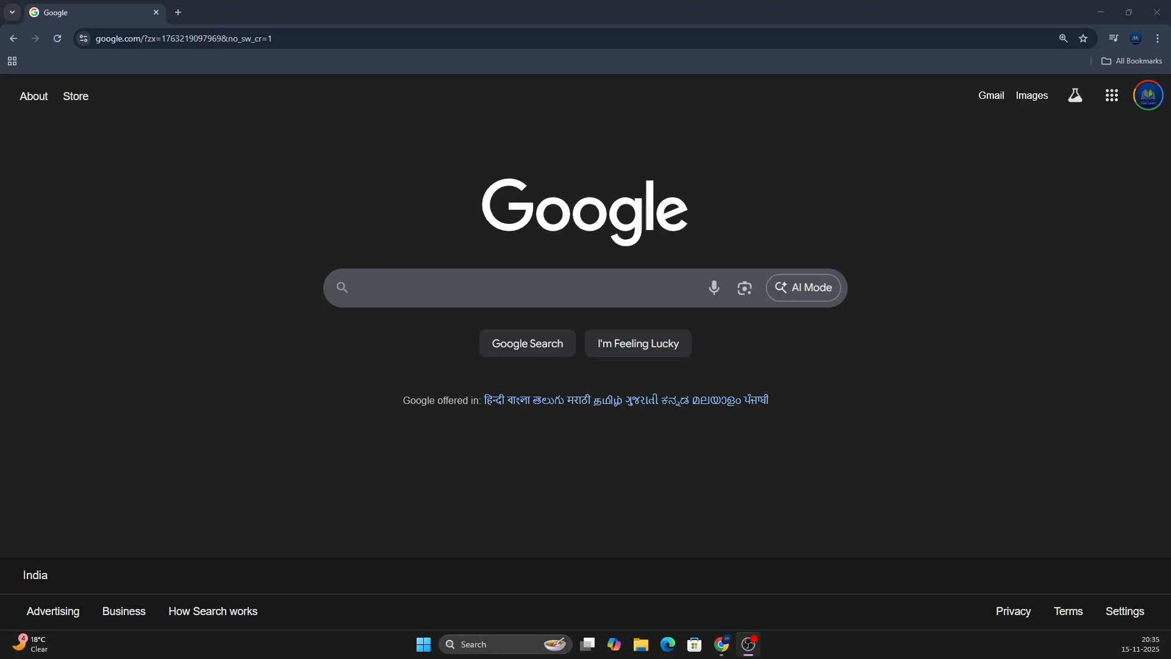
mouse_move(527, 157)
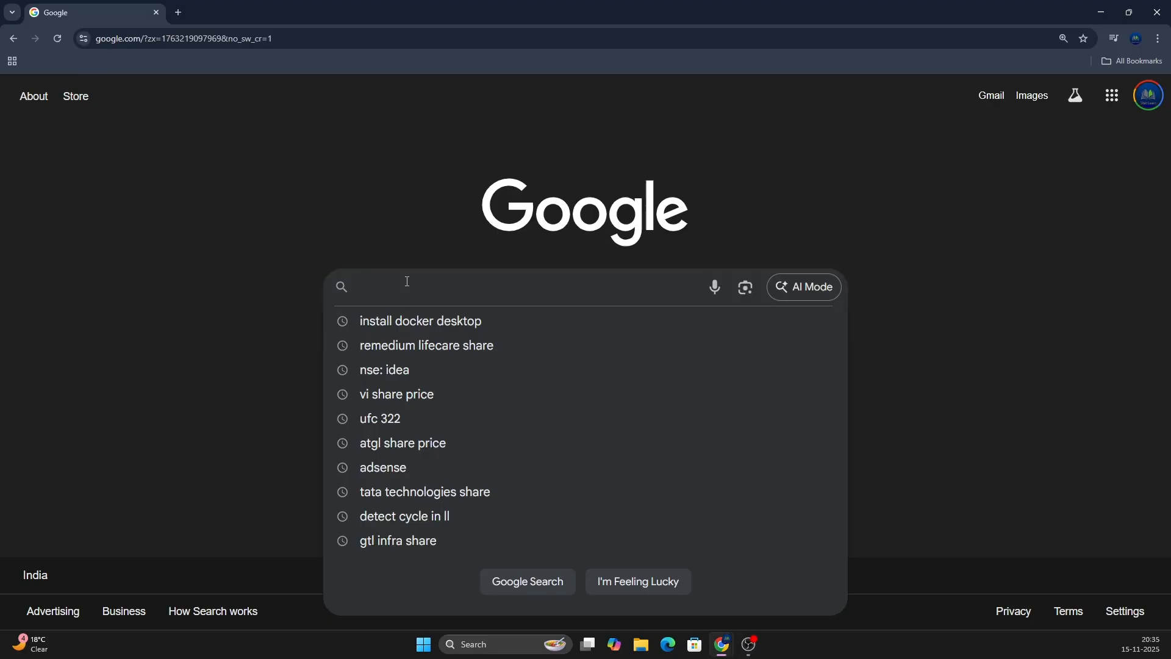
Step: Search Google for 'install docker desktop' to reach the Docker Docs installation guide
text(install docker des)
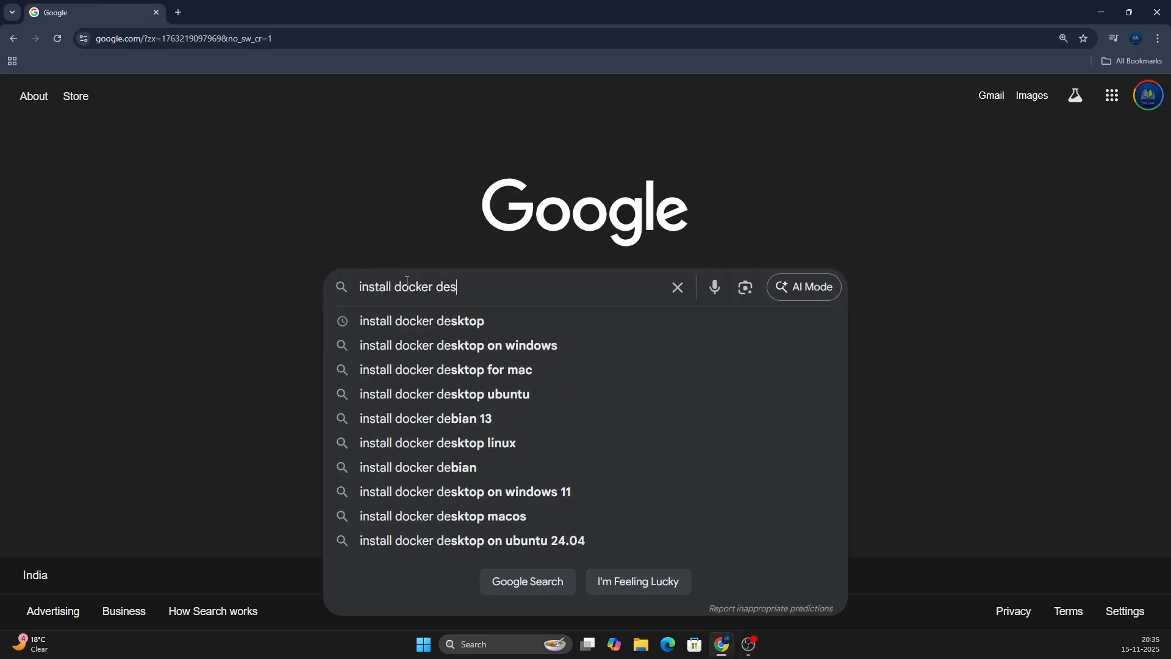
click(421, 321)
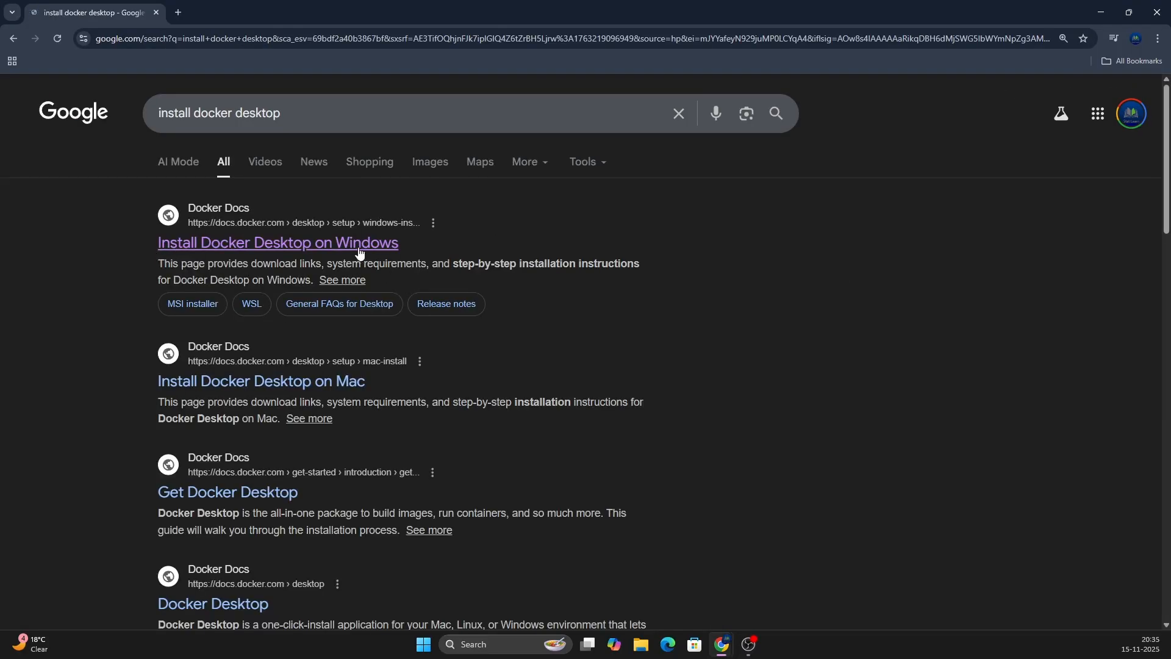
mouse_move(180, 246)
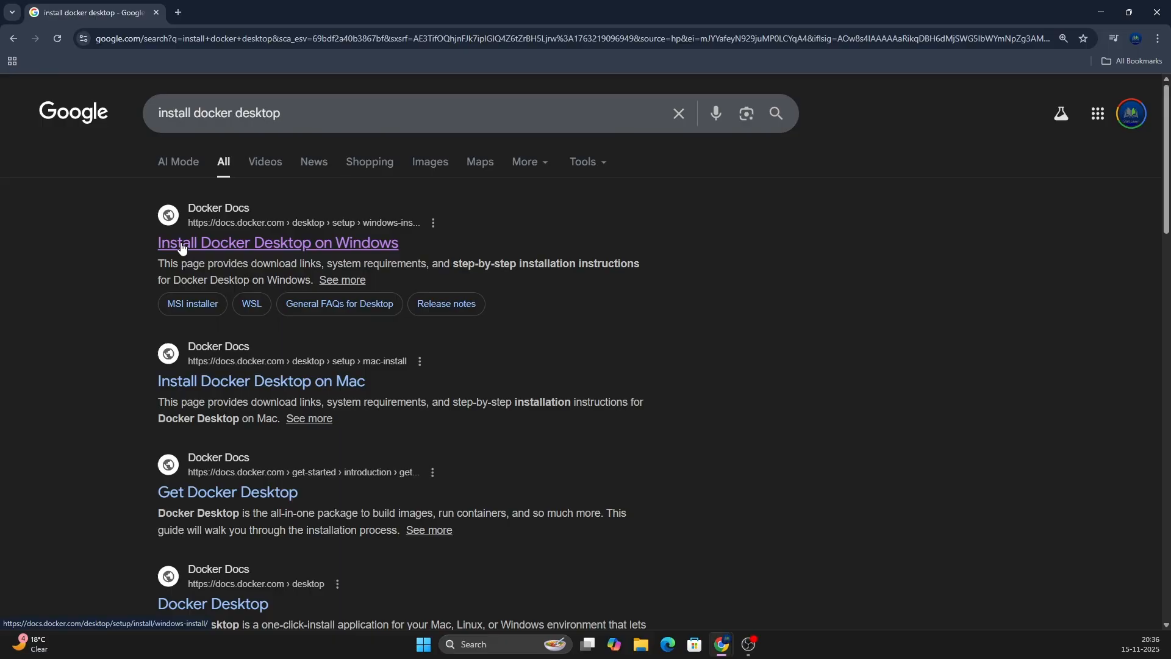
mouse_move(192, 249)
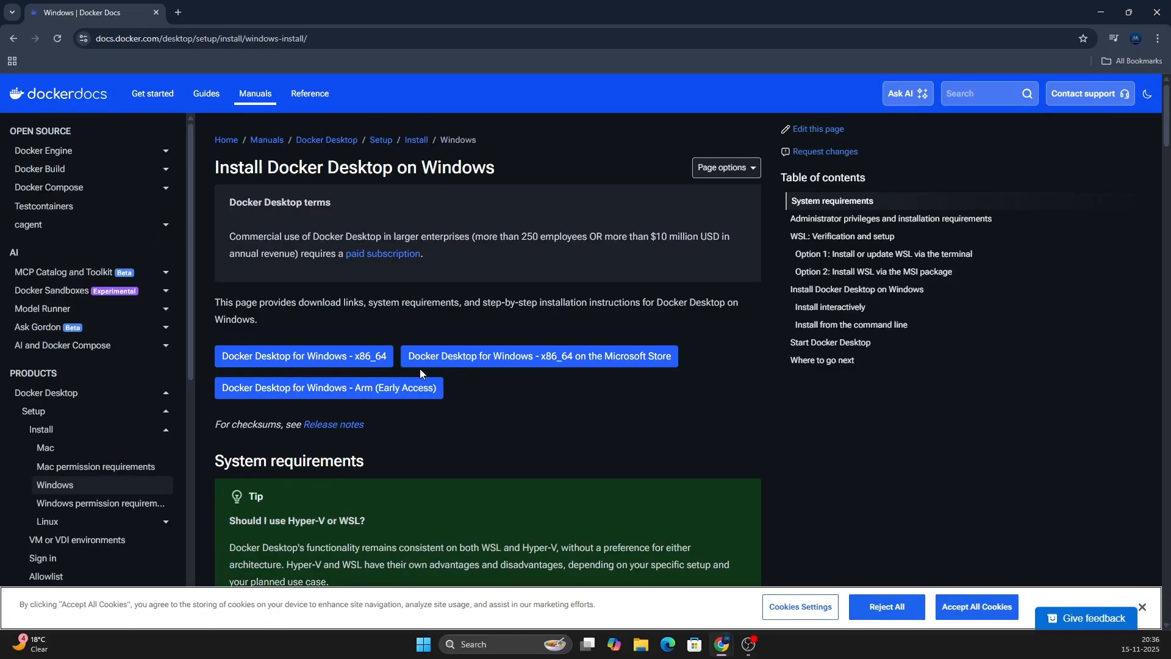
mouse_move(303, 355)
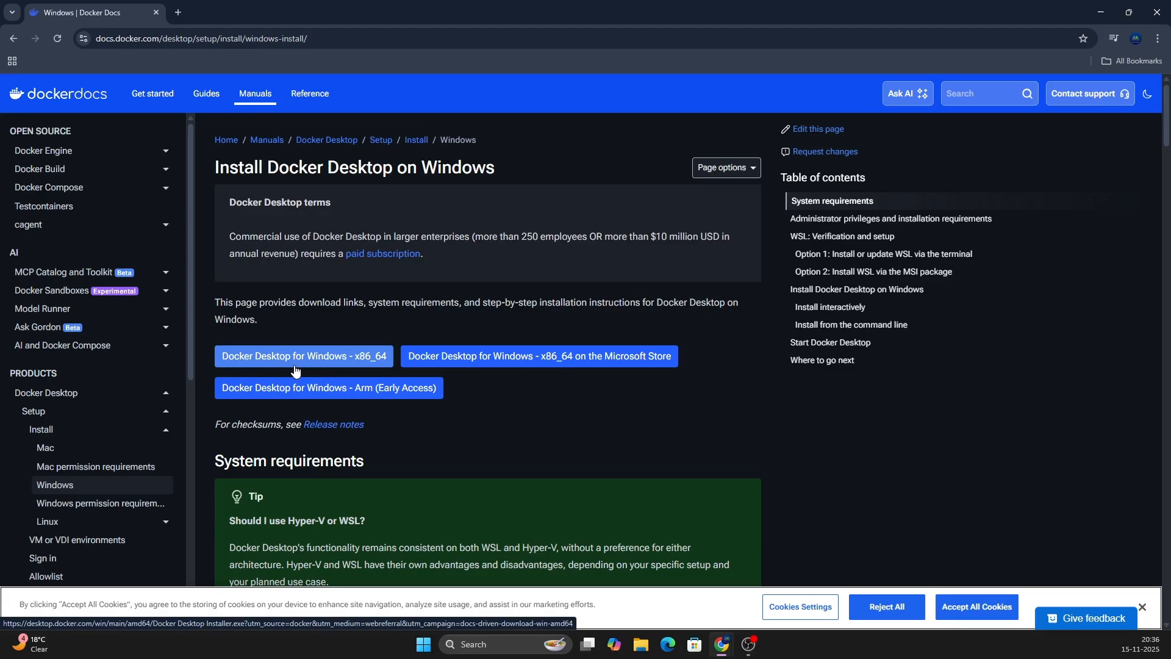
mouse_move(377, 365)
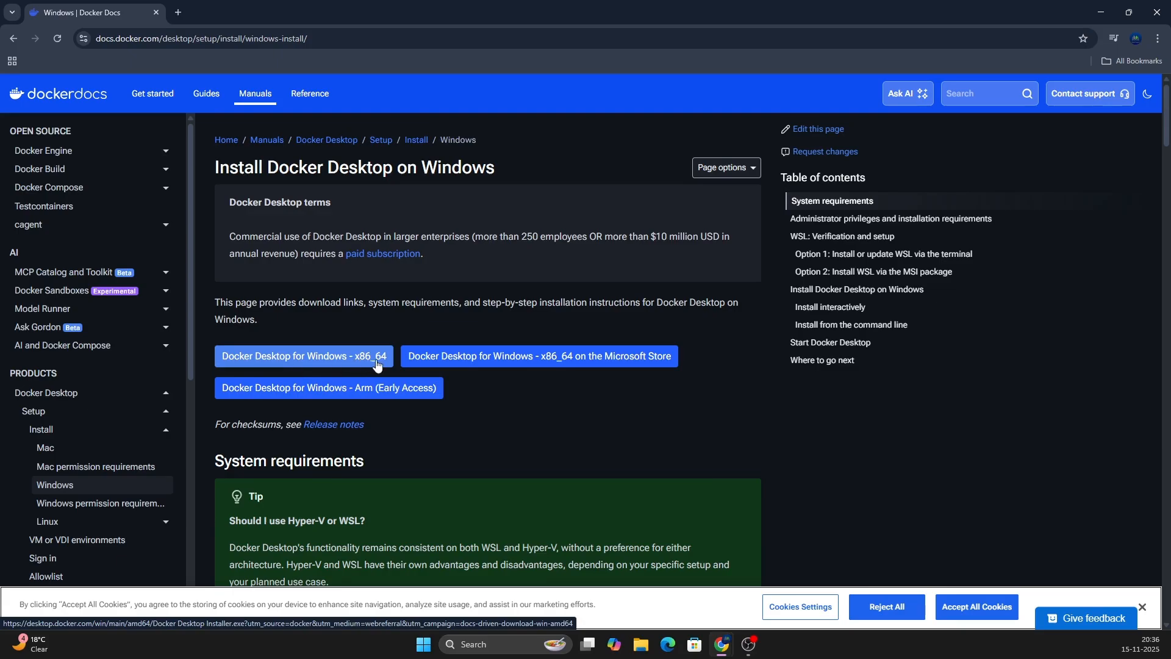
Step: Download the Docker Desktop for Windows x86_64 installer from Docker Docs
click(304, 355)
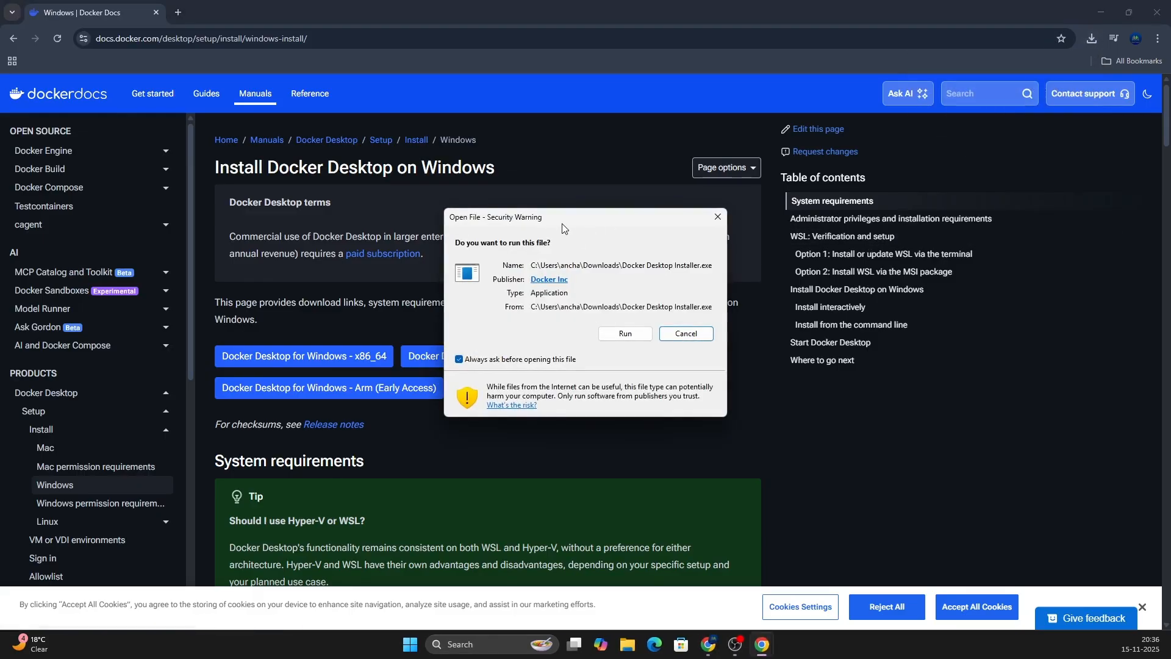
mouse_move(536, 242)
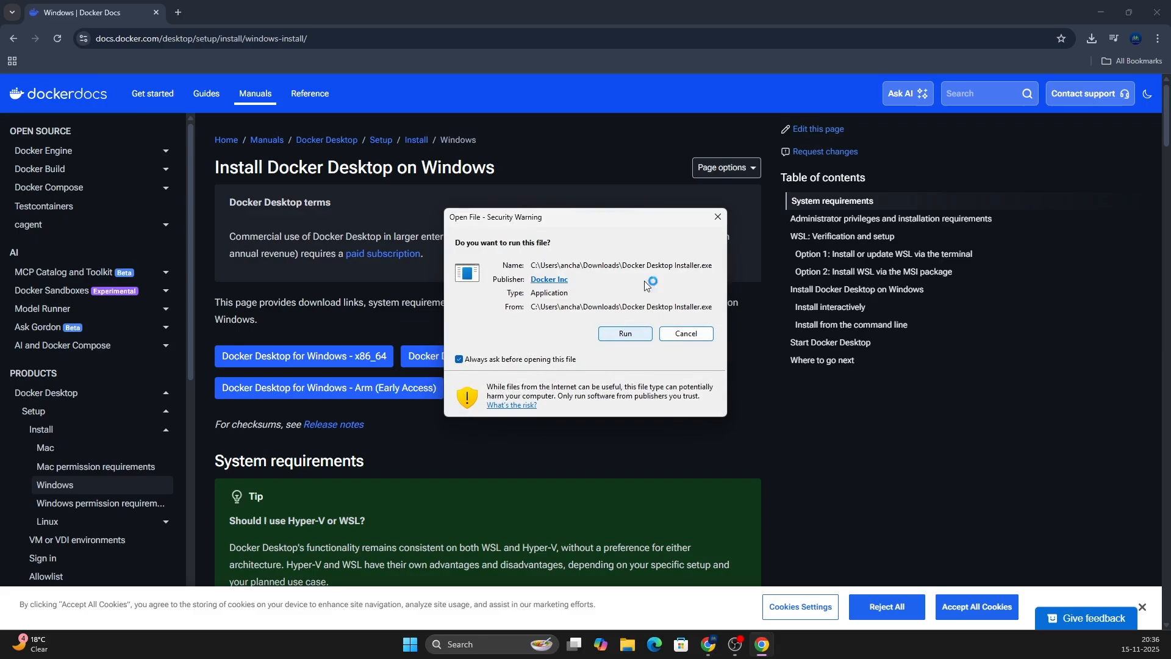
Step: Allow the downloaded Docker Desktop Installer to run from the security warning
click(684, 333)
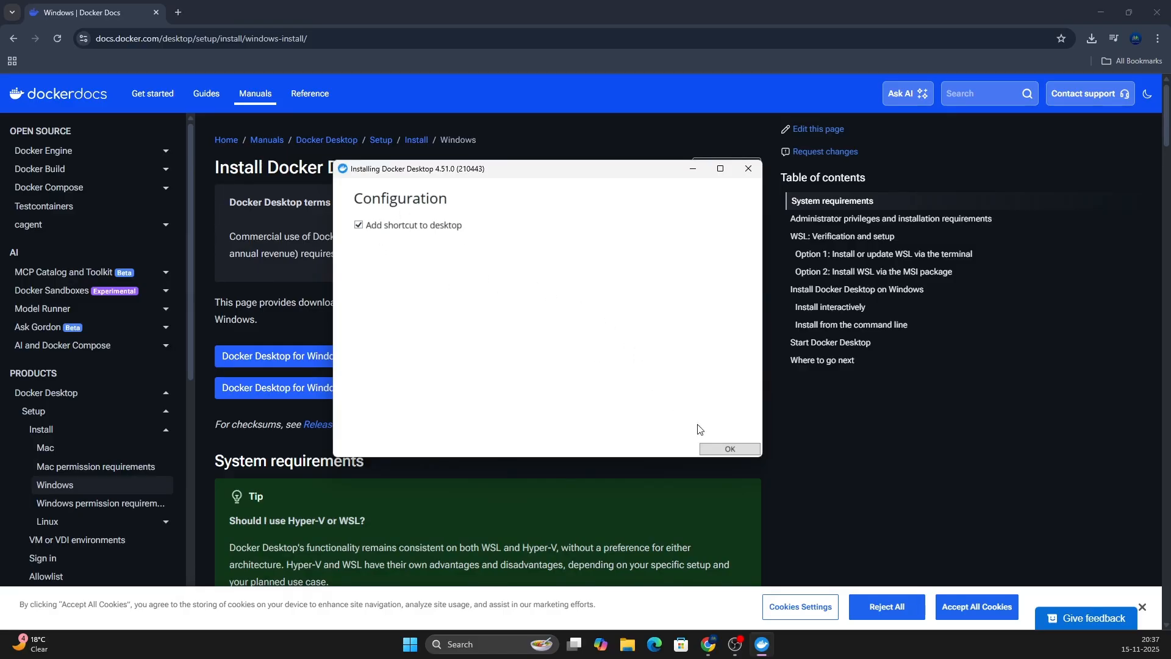
Step: Start installing Docker Desktop 4.51.0 with the 'Add shortcut to desktop' option kept
click(730, 447)
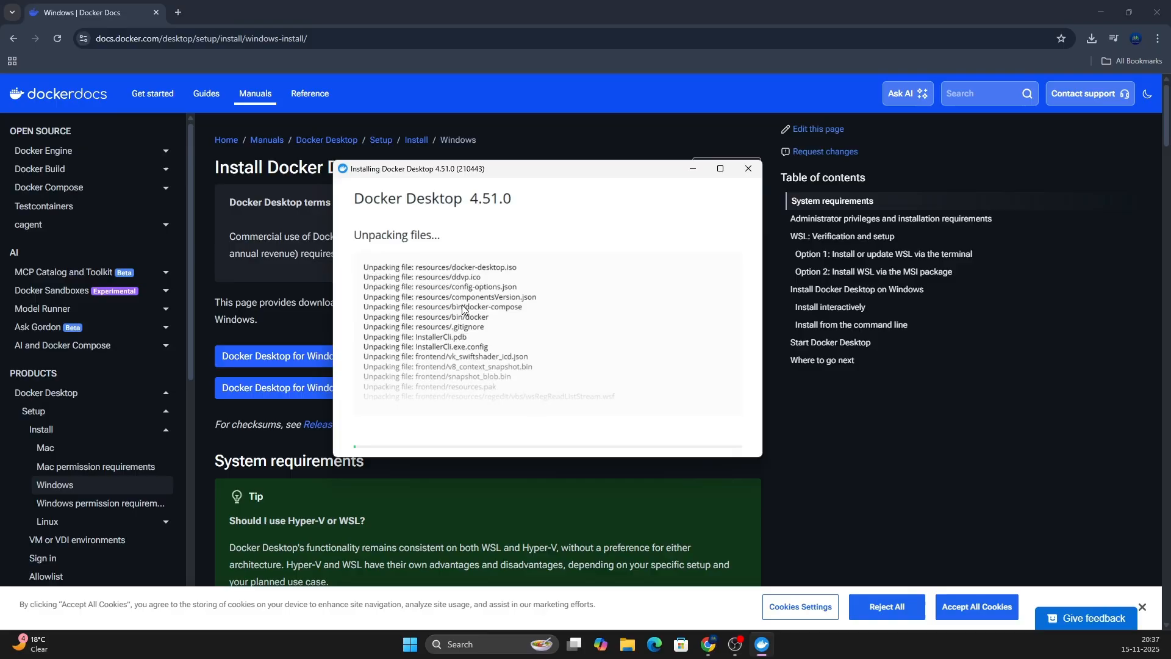
mouse_move(421, 244)
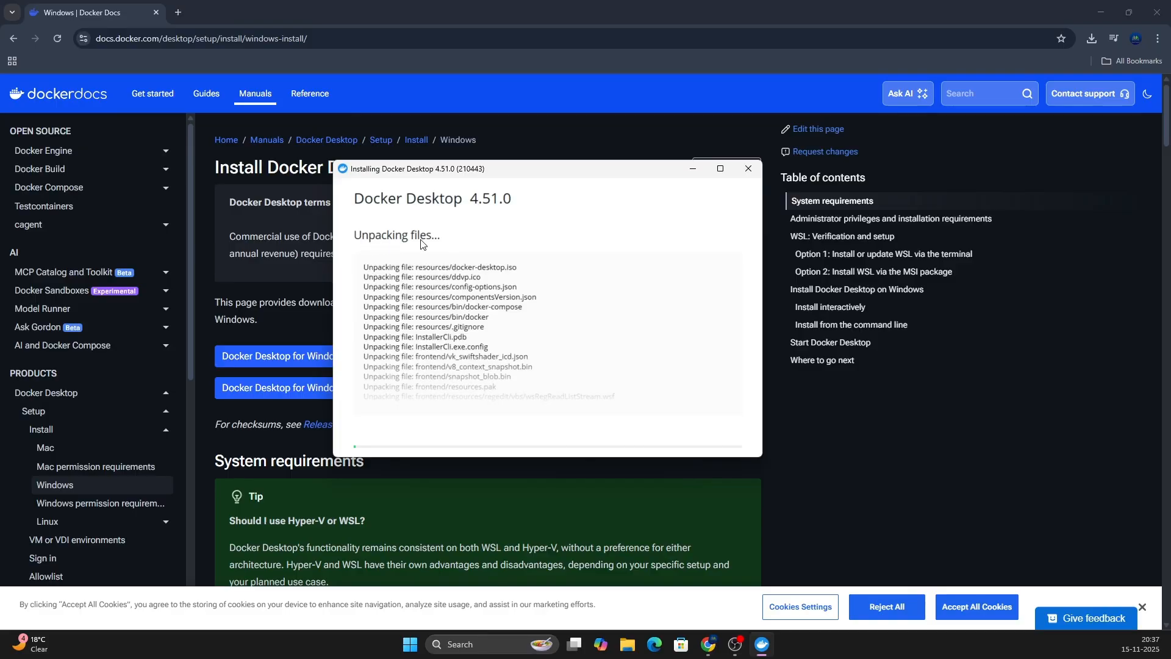
mouse_move(474, 205)
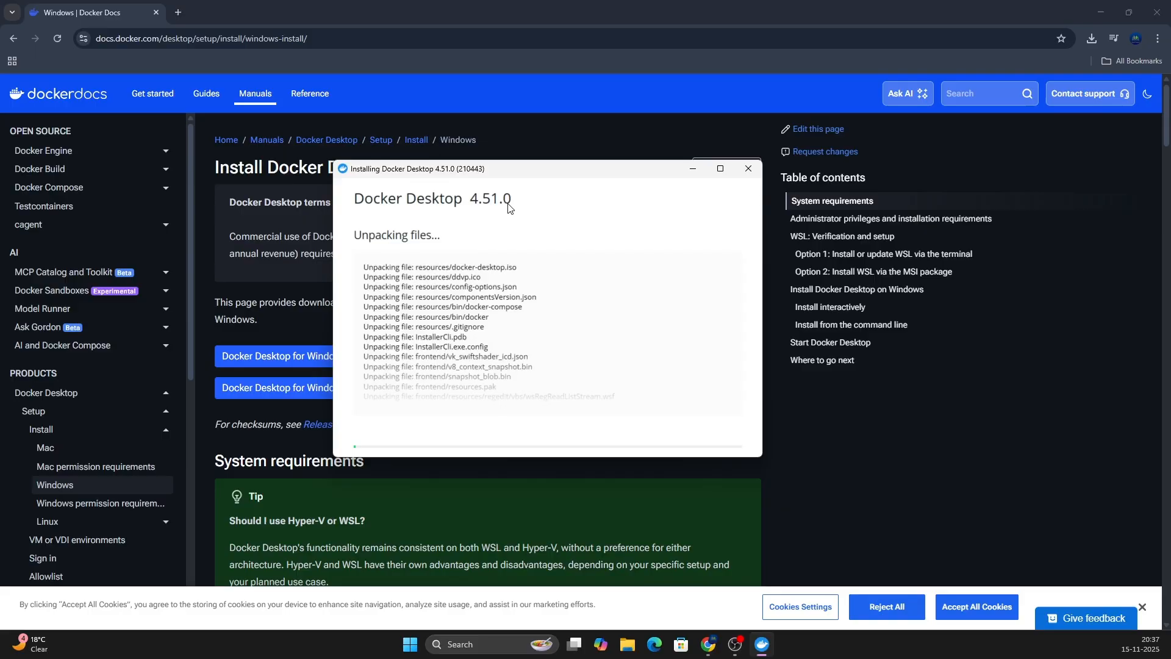
mouse_move(417, 406)
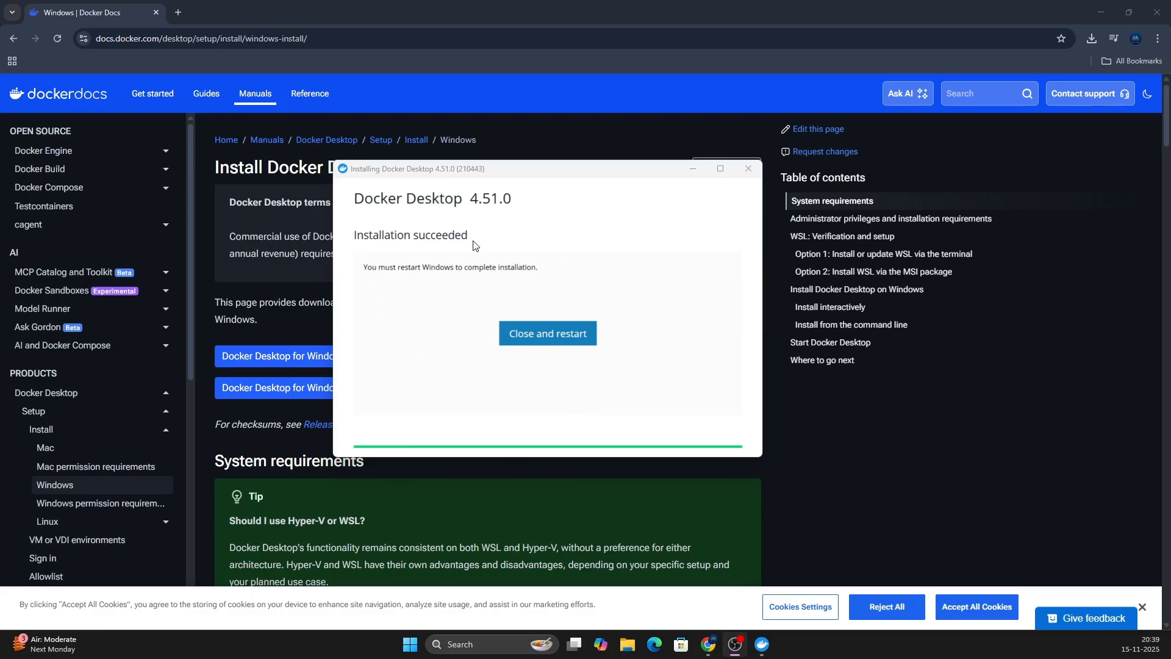
mouse_move(483, 276)
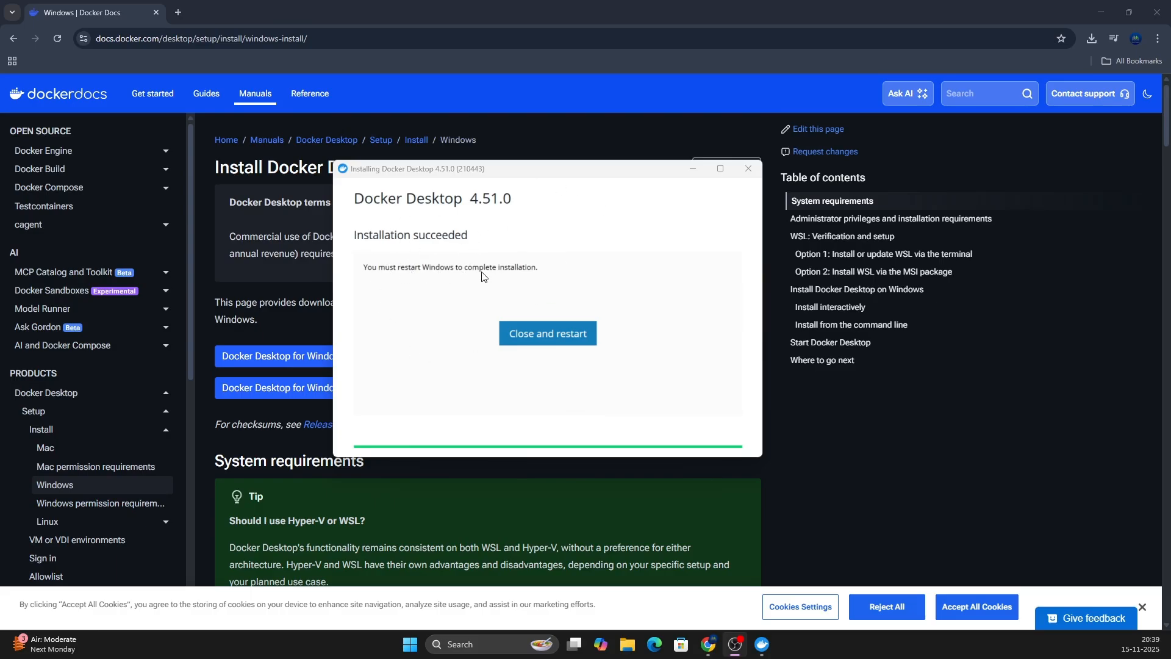
mouse_move(513, 274)
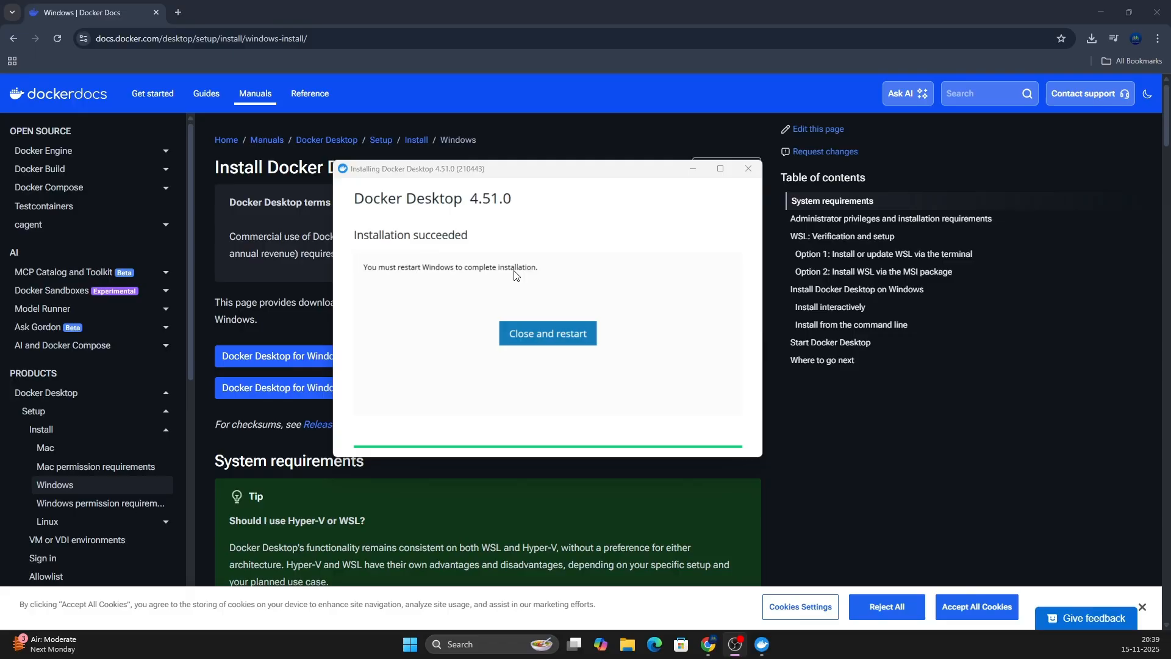
Step: Close the finished installer and restart Windows to complete installation
click(548, 333)
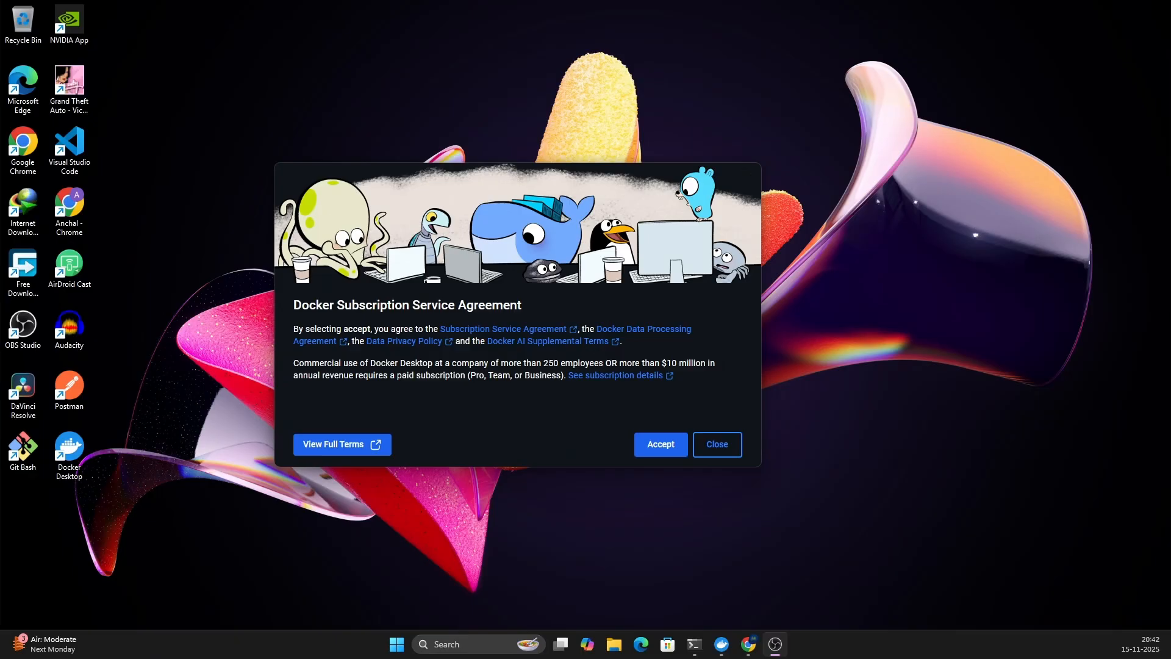
mouse_move(159, 405)
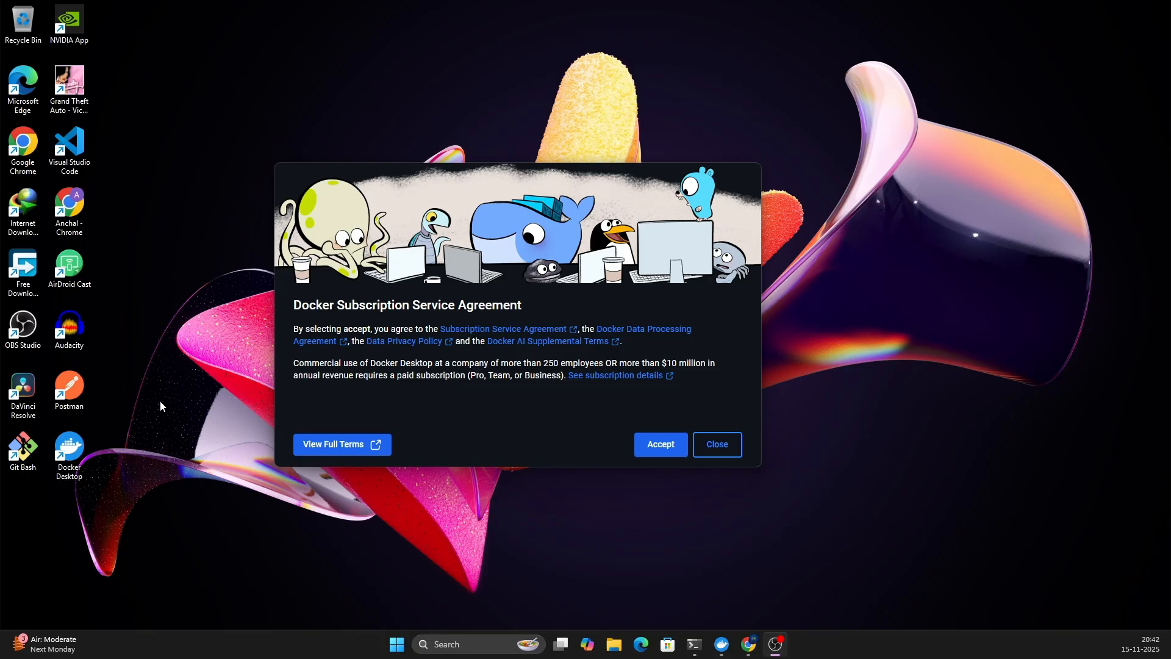
mouse_move(102, 470)
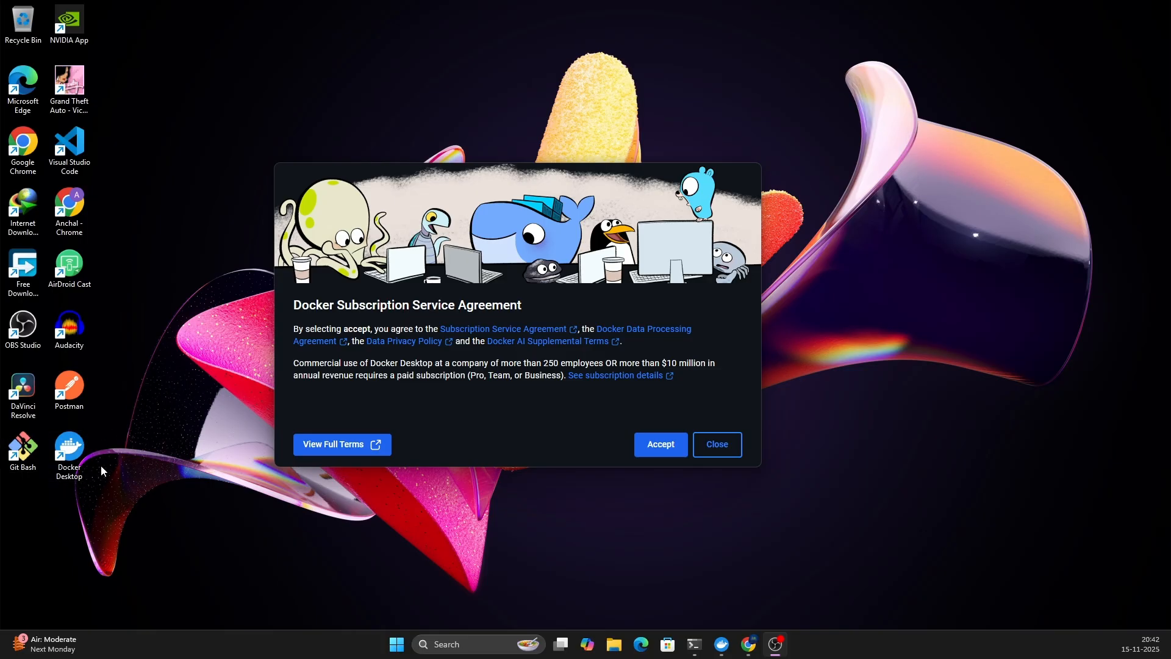
mouse_move(272, 286)
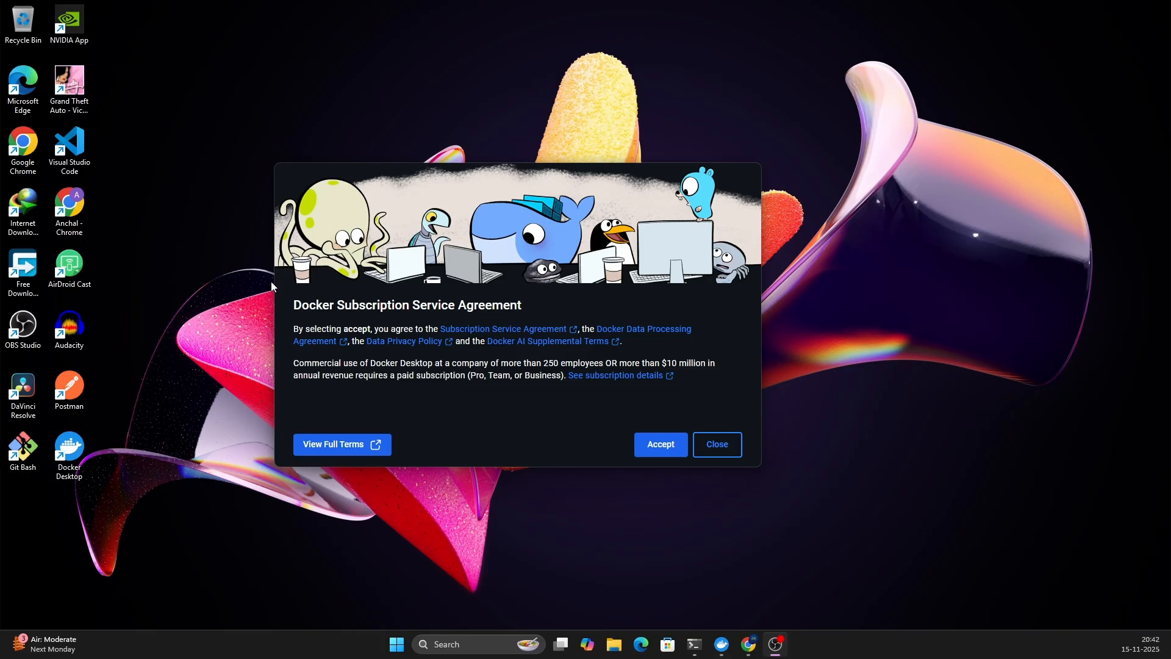
mouse_move(454, 444)
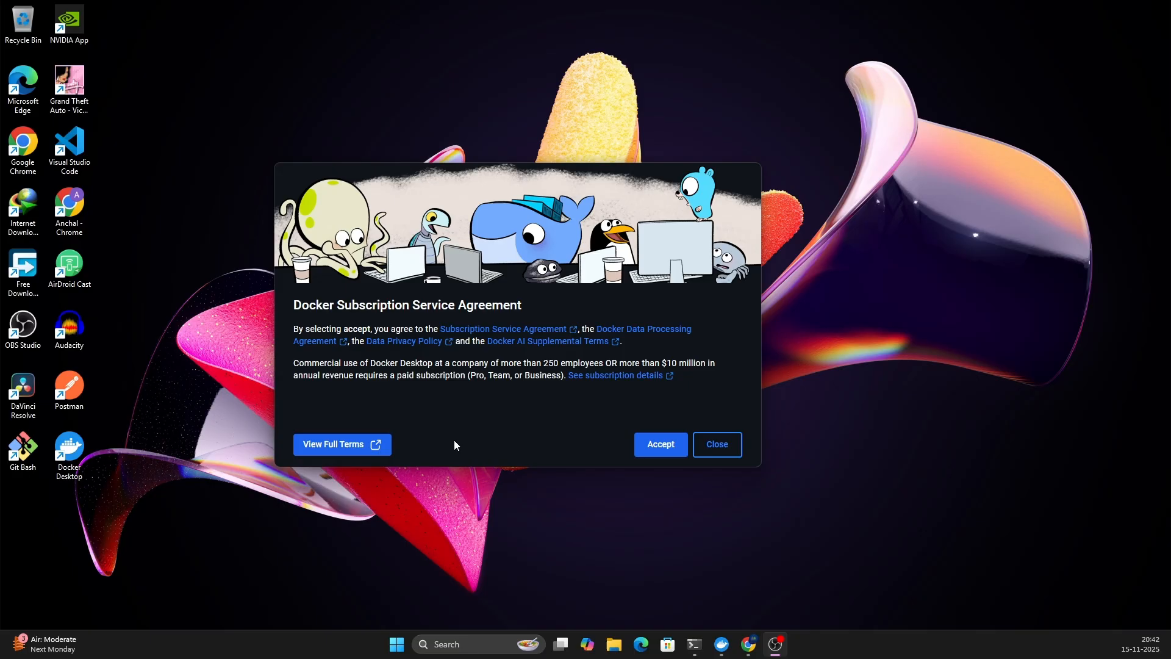
Step: Accept the Docker Subscription Service Agreement
click(659, 444)
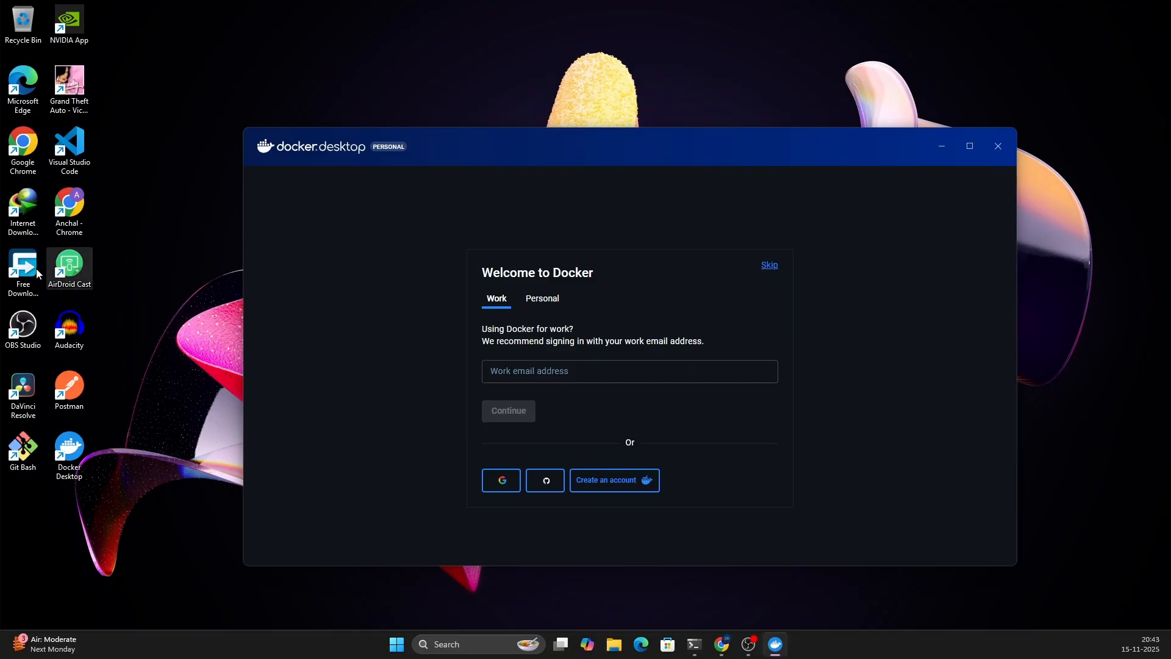
mouse_move(347, 157)
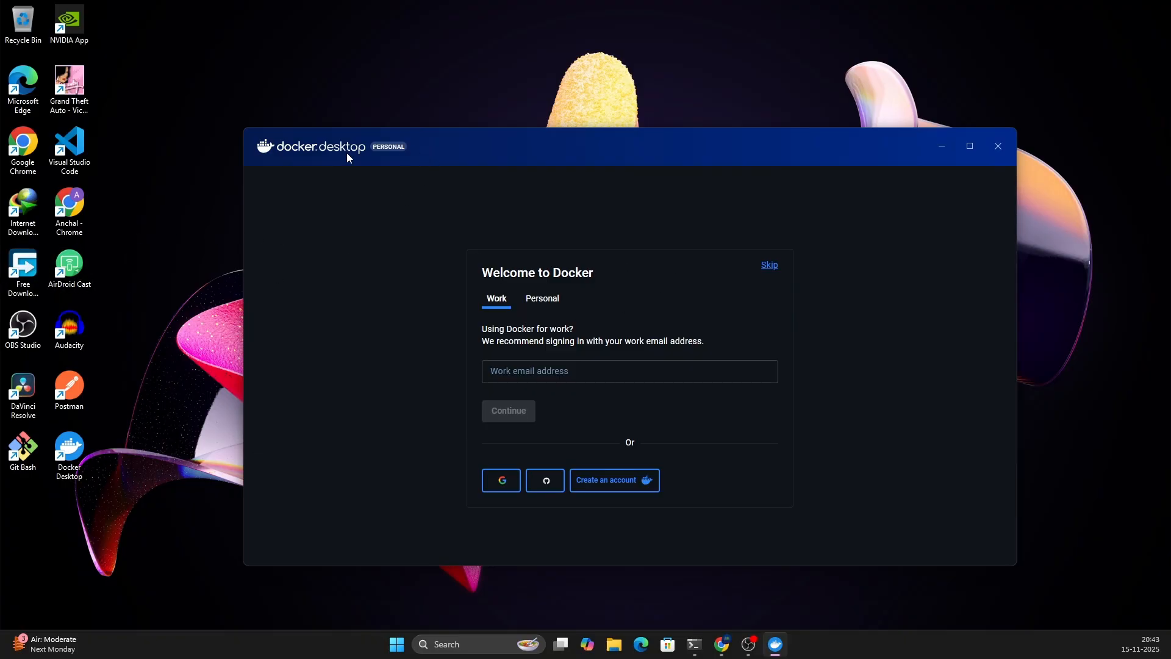
mouse_move(429, 220)
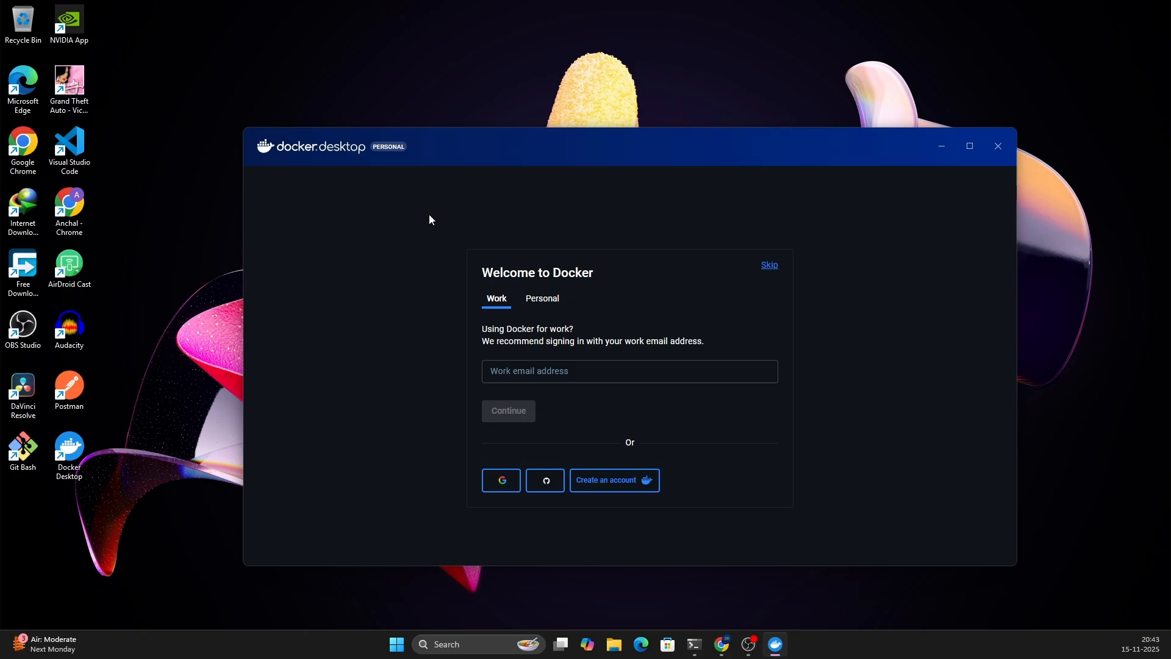
mouse_move(455, 227)
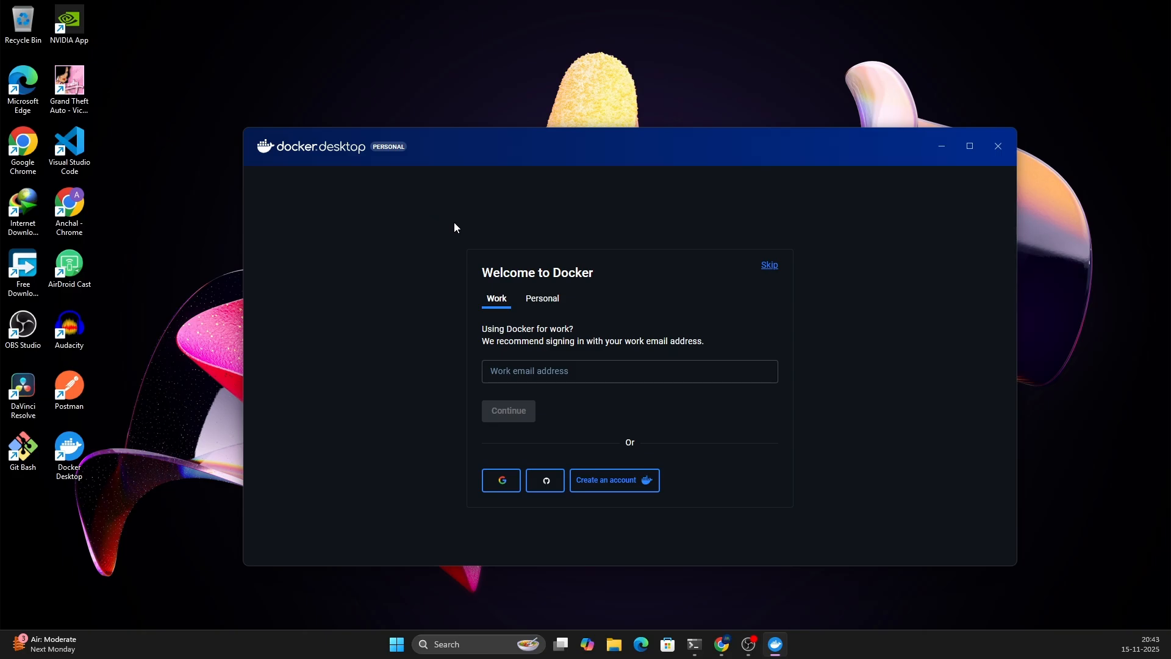
mouse_move(489, 290)
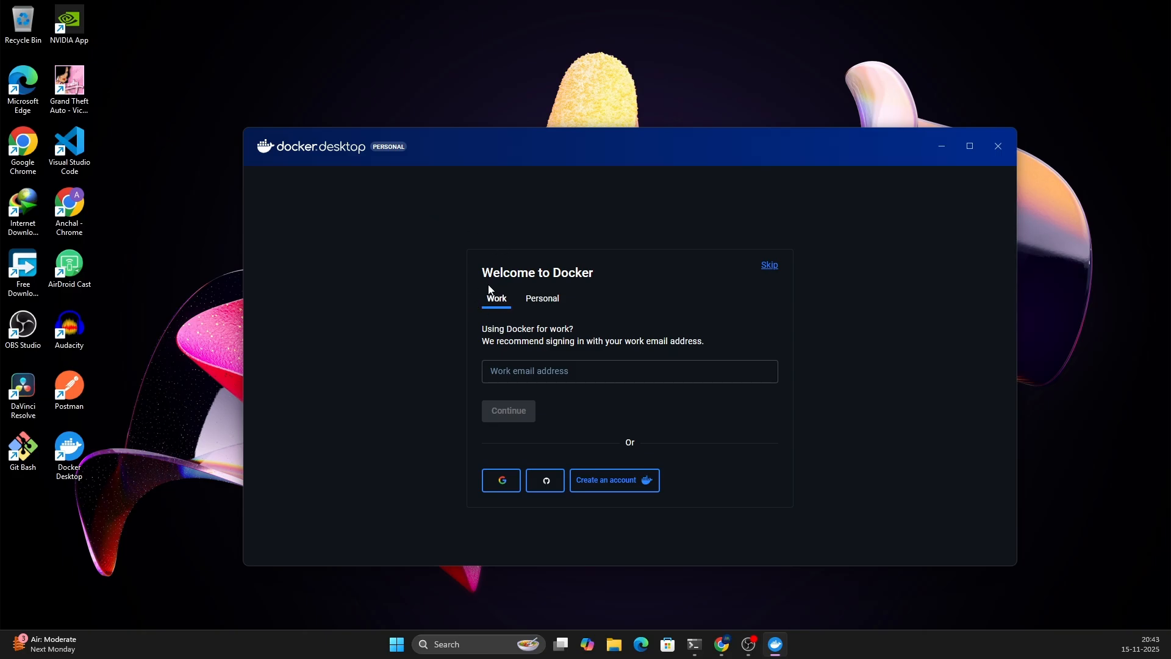
Step: Skip signing in from the Personal sign-in option to reach the main window
click(541, 297)
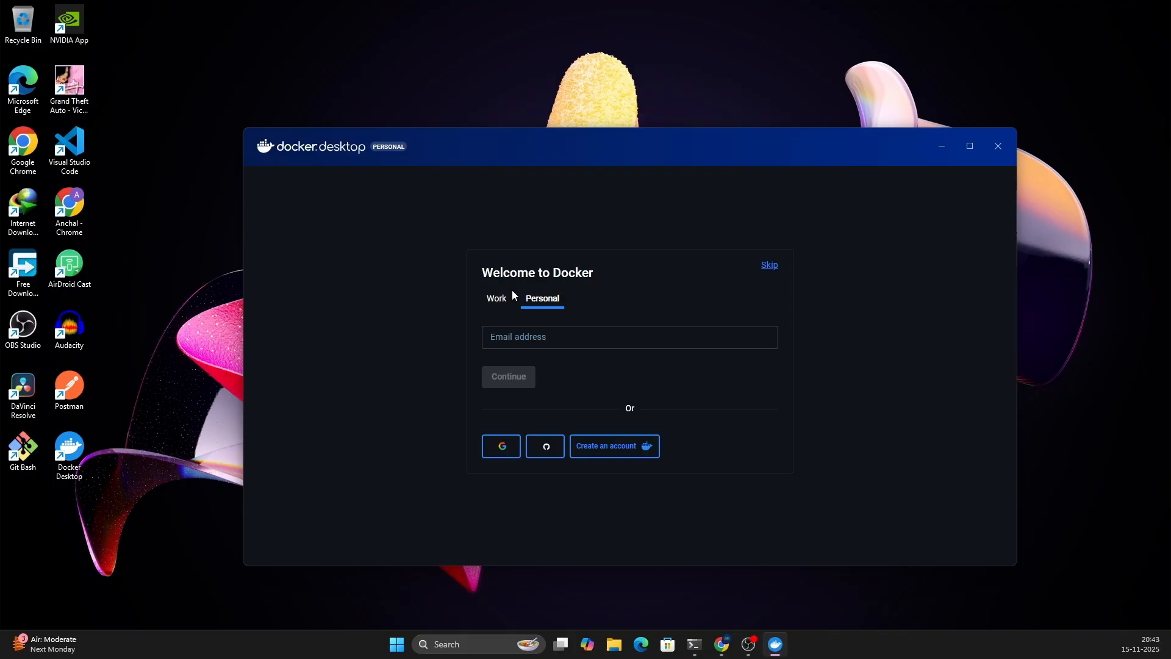
mouse_move(556, 325)
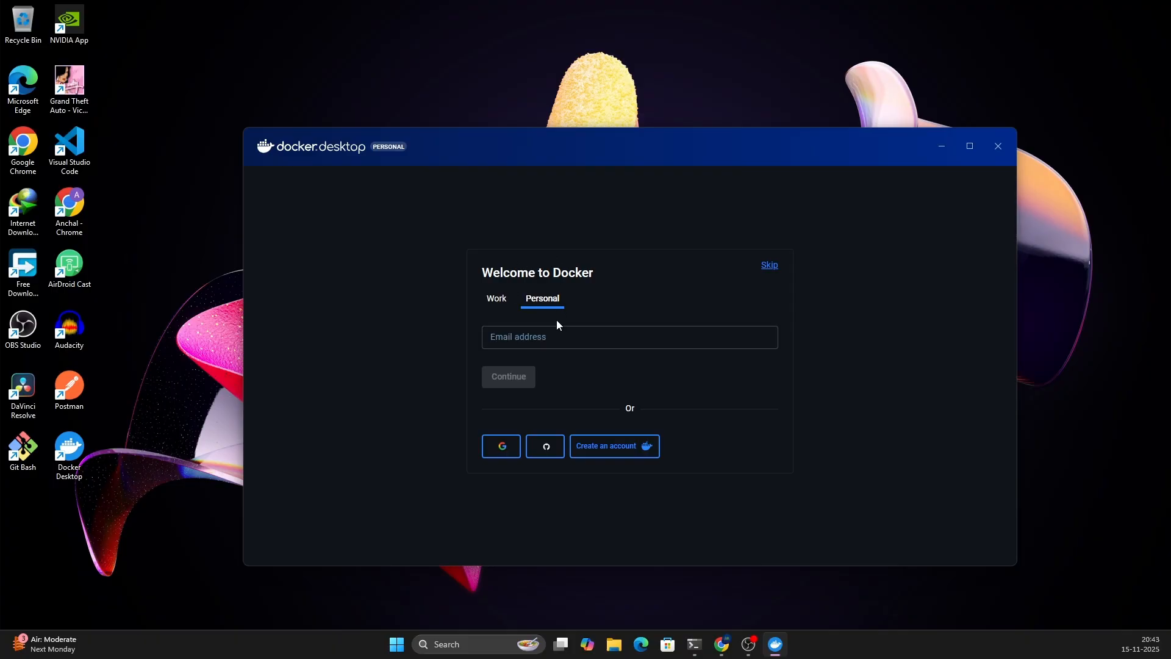
click(768, 265)
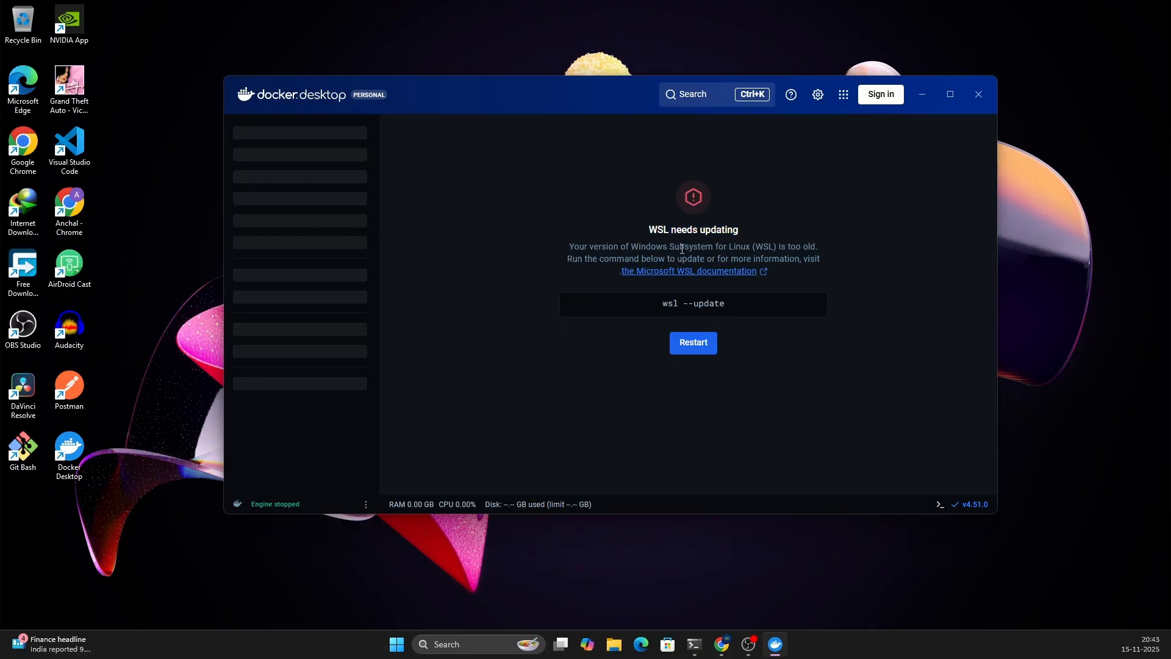
mouse_move(820, 255)
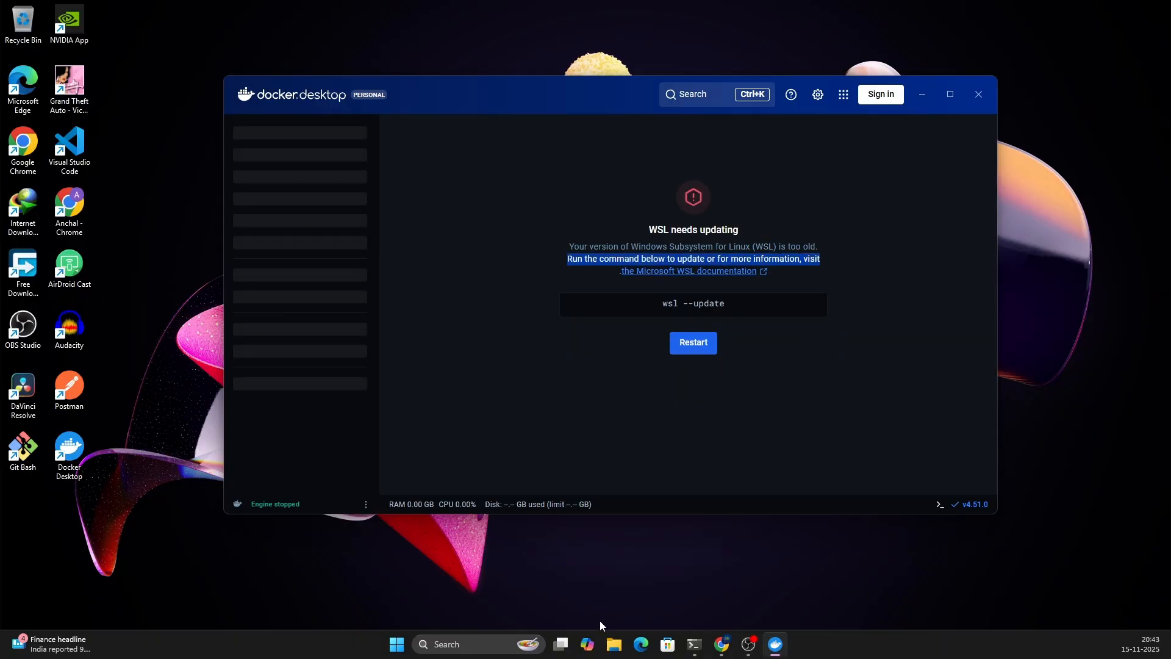
Step: Launch an administrator Windows PowerShell window from the taskbar
click(463, 644)
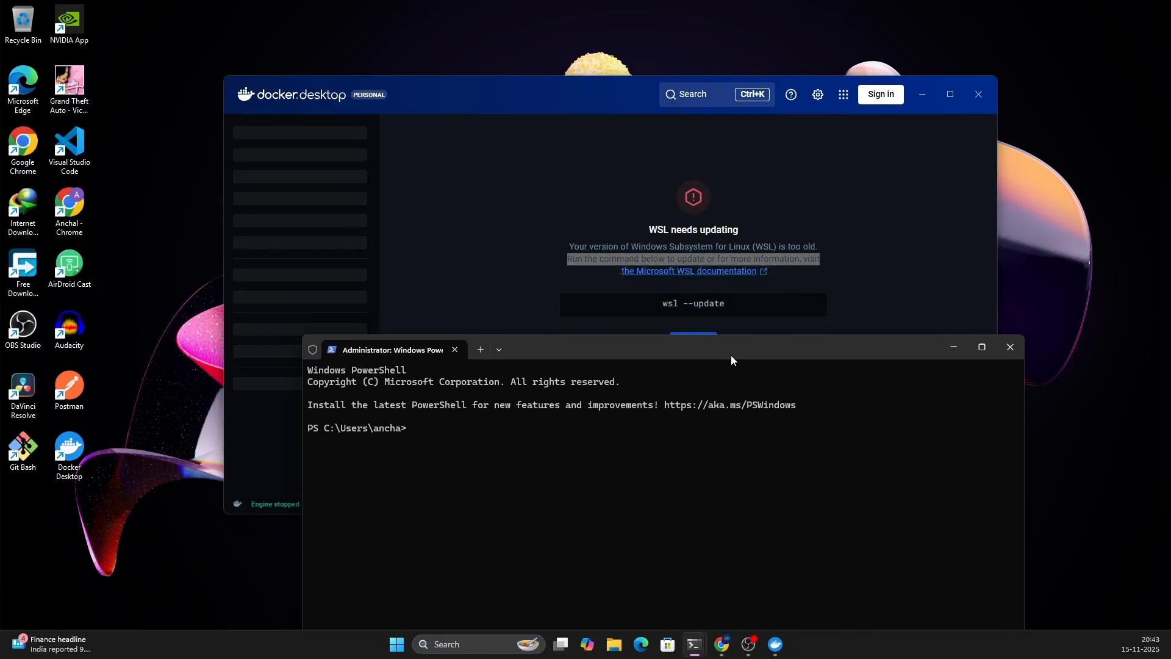
Step: Run wsl --update to install WSL 2.6.1, then restart Docker Desktop with the engine running
text(wsk)
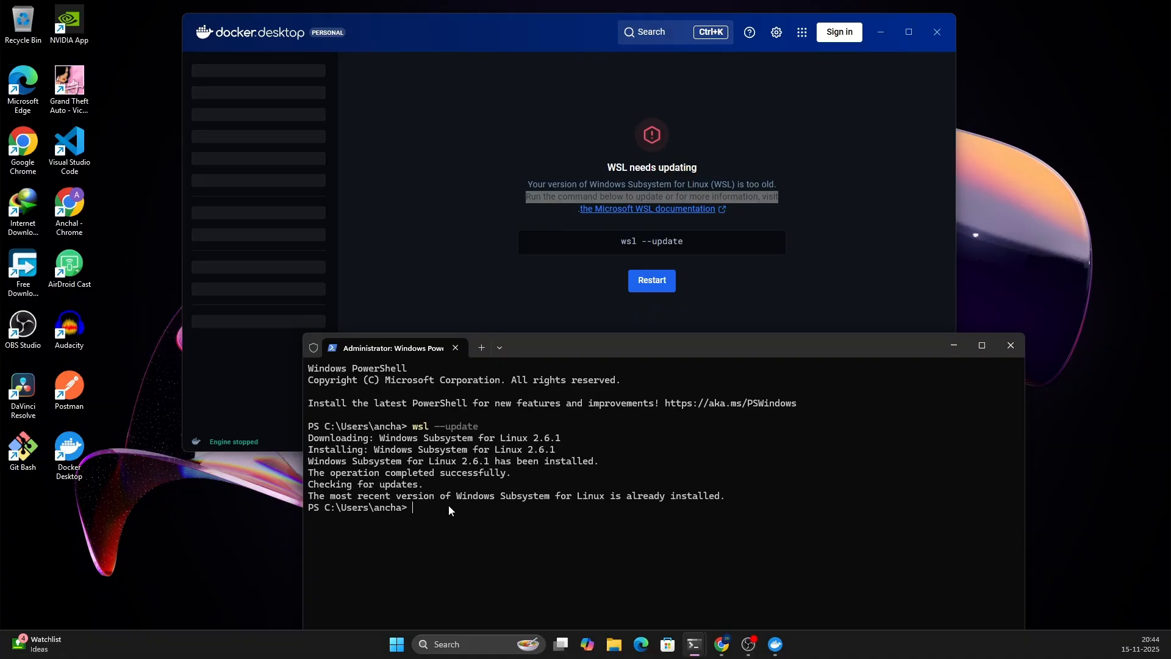
click(650, 281)
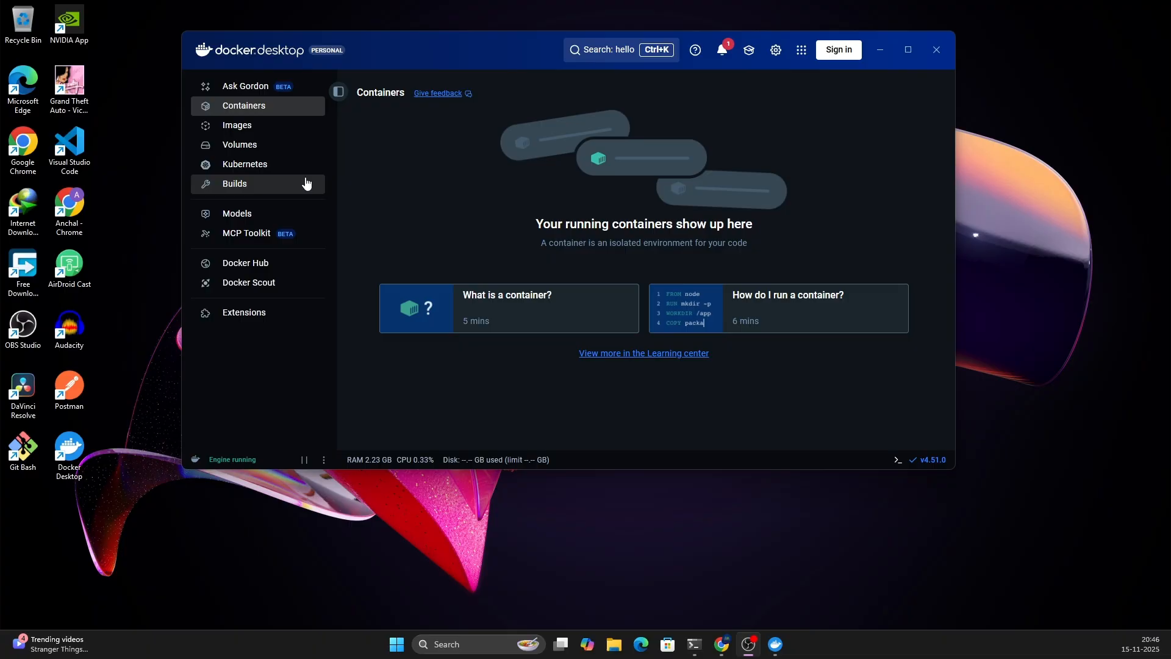
mouse_move(288, 165)
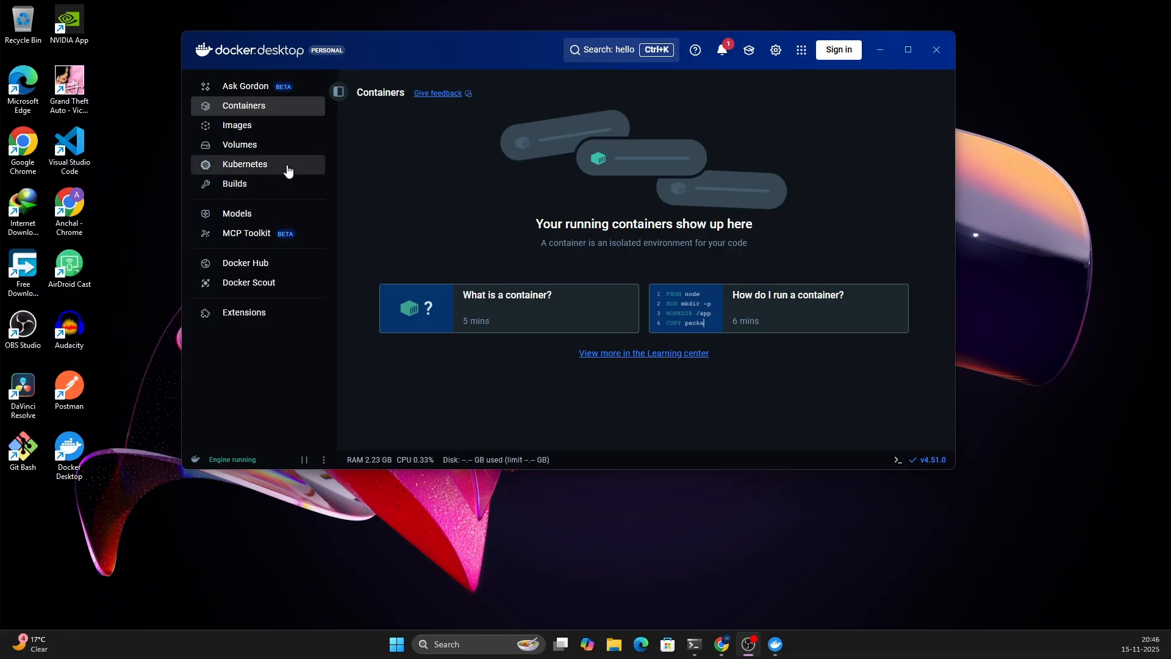